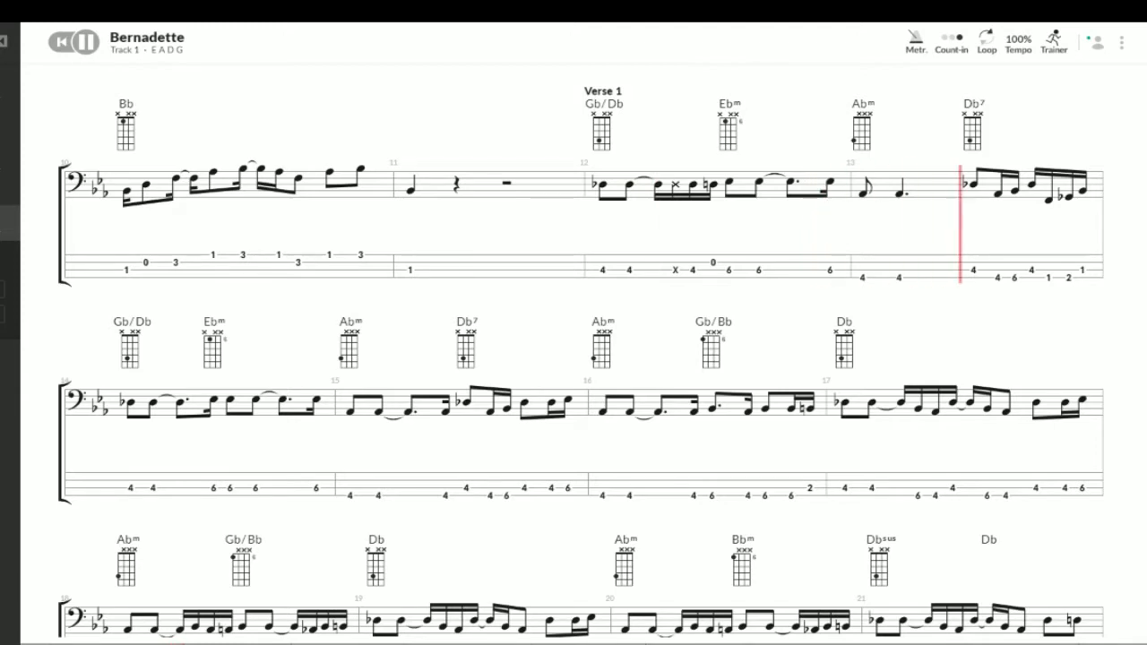
{"action": "scroll", "scroll_direction": "down", "scroll_amount": 3}
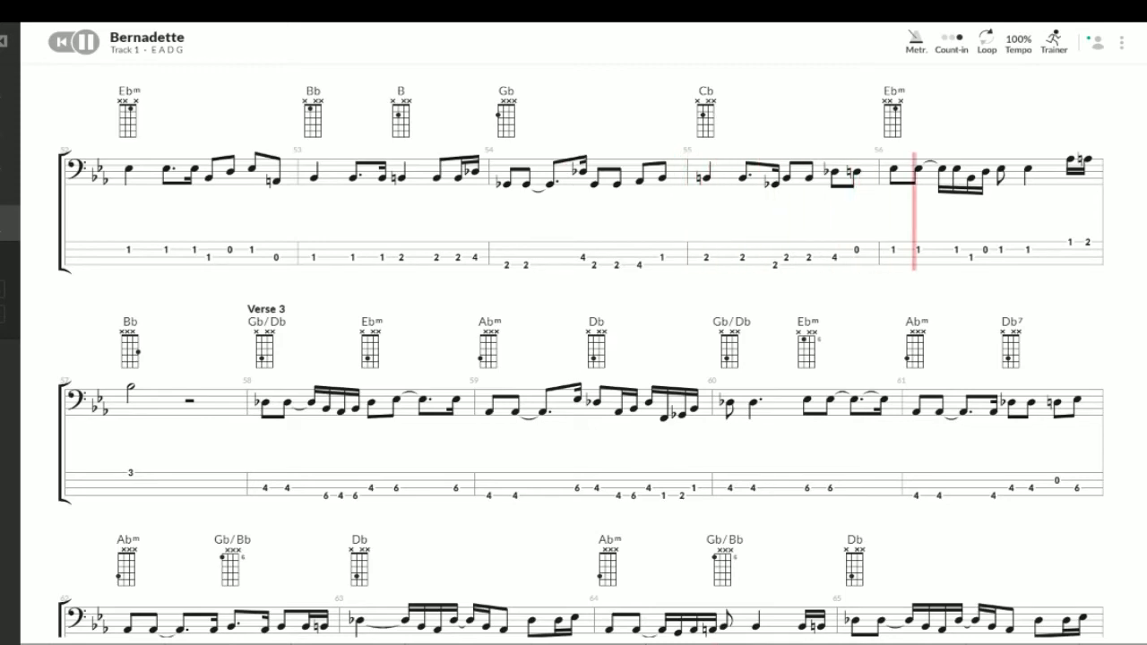
{"action": "scroll", "scroll_direction": "down", "scroll_amount": 3}
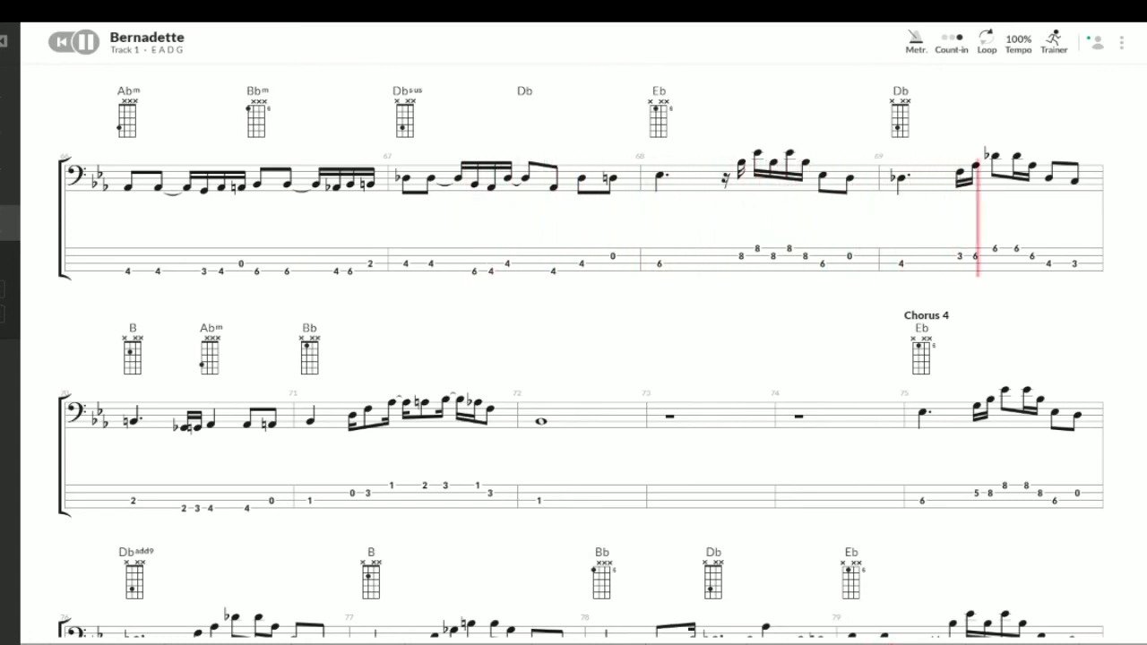
{"action": "scroll", "scroll_direction": "down", "scroll_amount": 3}
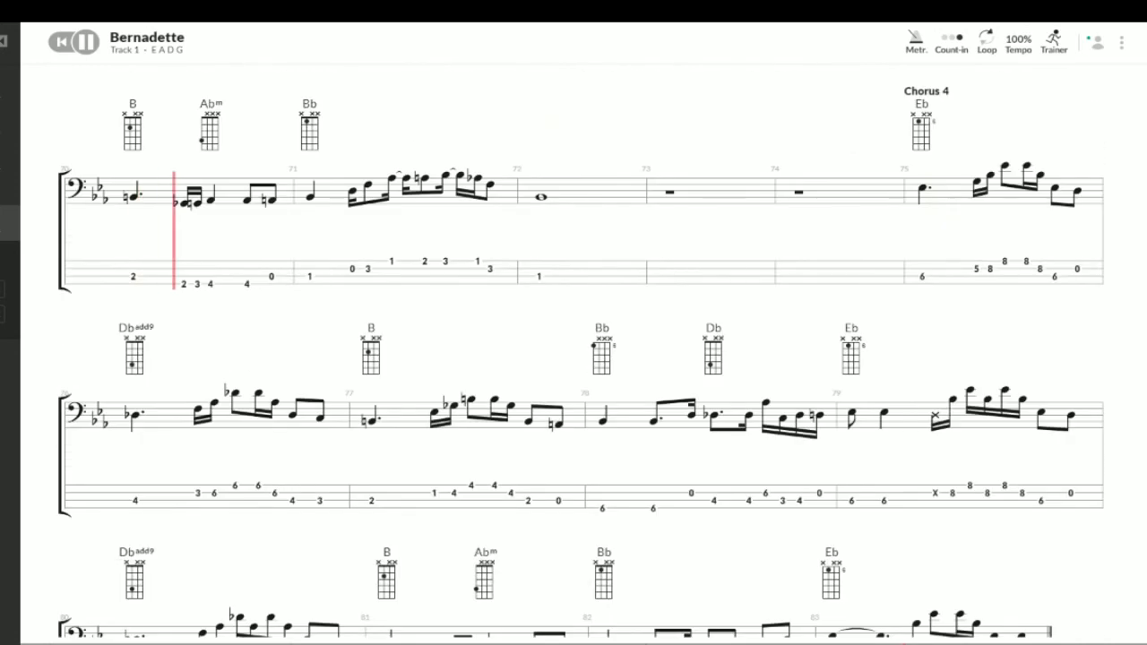